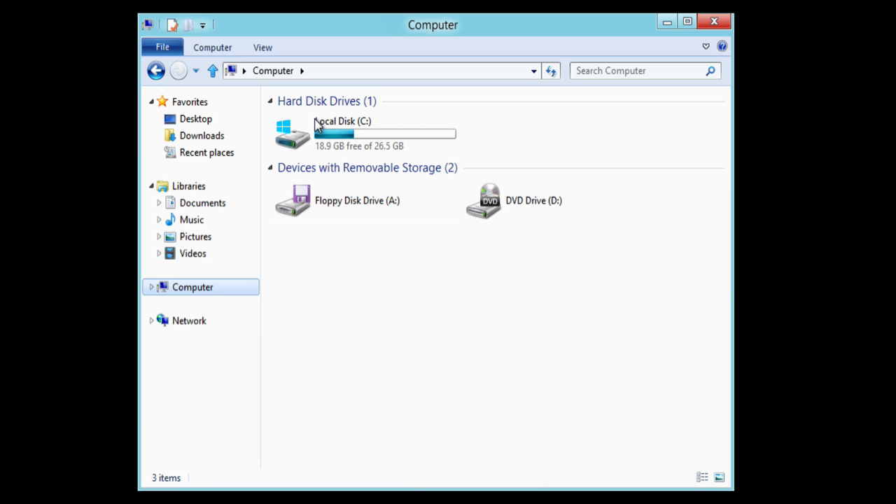
Navigate to C:\Windows\System32\Sysprep and launch sysprep.exe
{"action": "left_click", "coordinate": [343, 133]}
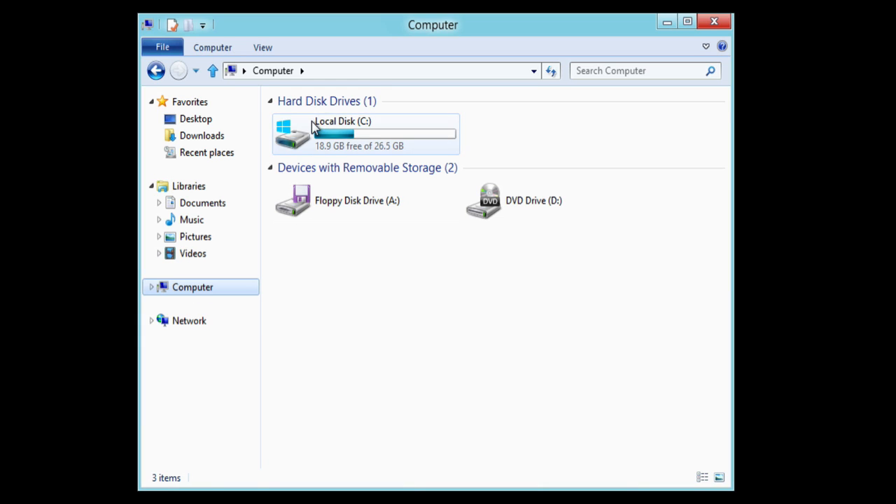
{"action": "double_click", "coordinate": [364, 133]}
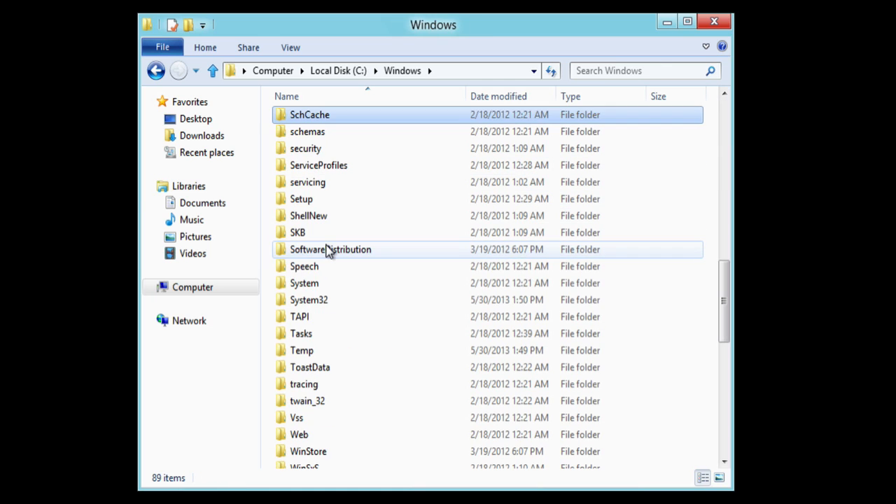
{"action": "left_click", "coordinate": [308, 299]}
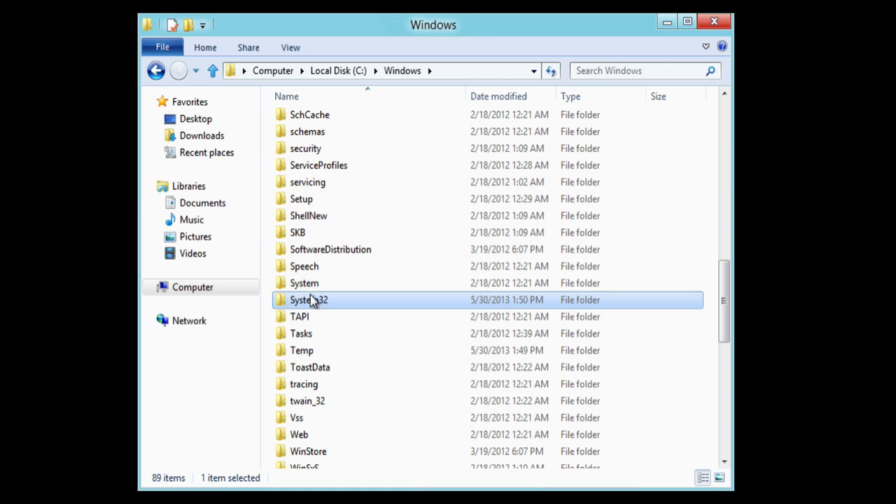
{"action": "double_click", "coordinate": [308, 299]}
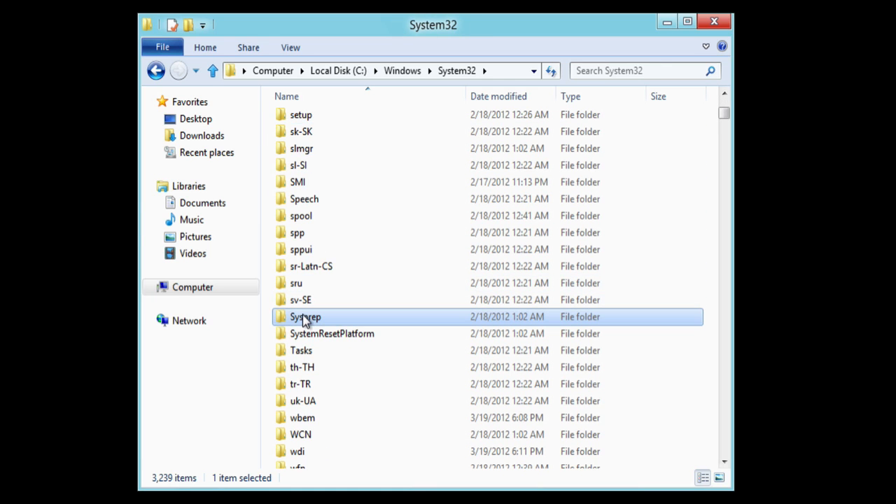
{"action": "double_click", "coordinate": [304, 316]}
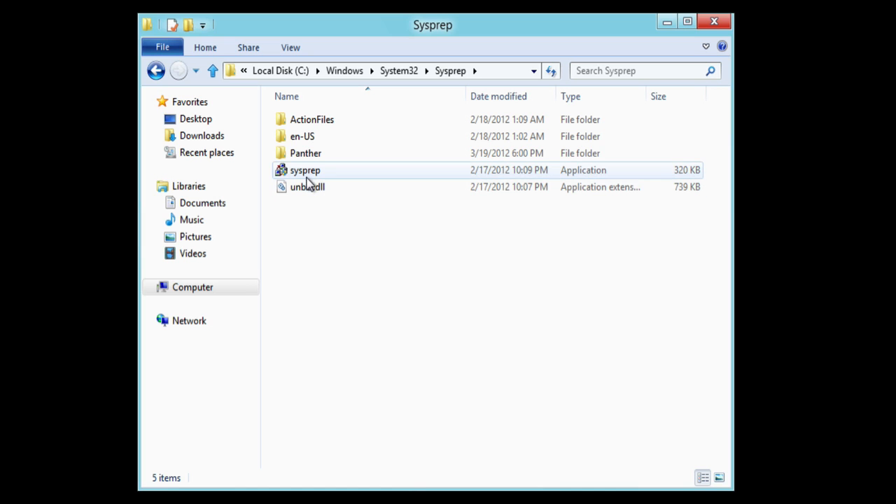
{"action": "double_click", "coordinate": [305, 171]}
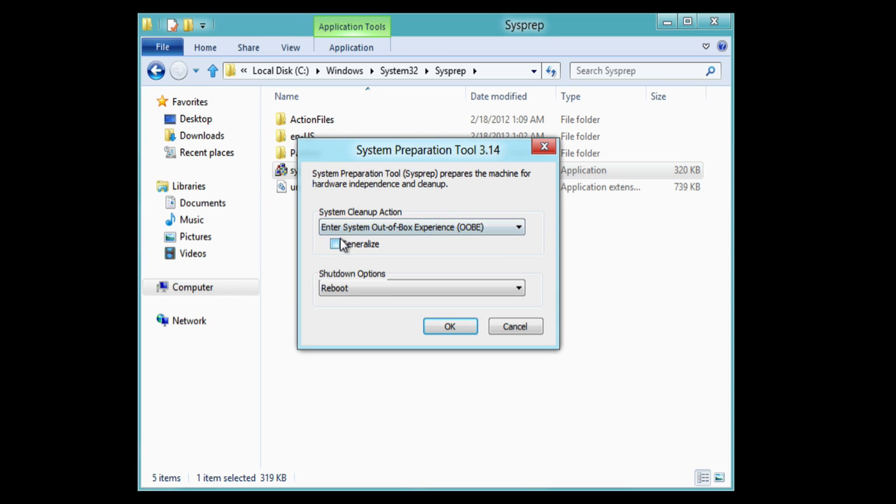
Run Sysprep OOBE cleanup with Generalize enabled and Shutdown as the shutdown option
{"action": "left_click", "coordinate": [514, 289]}
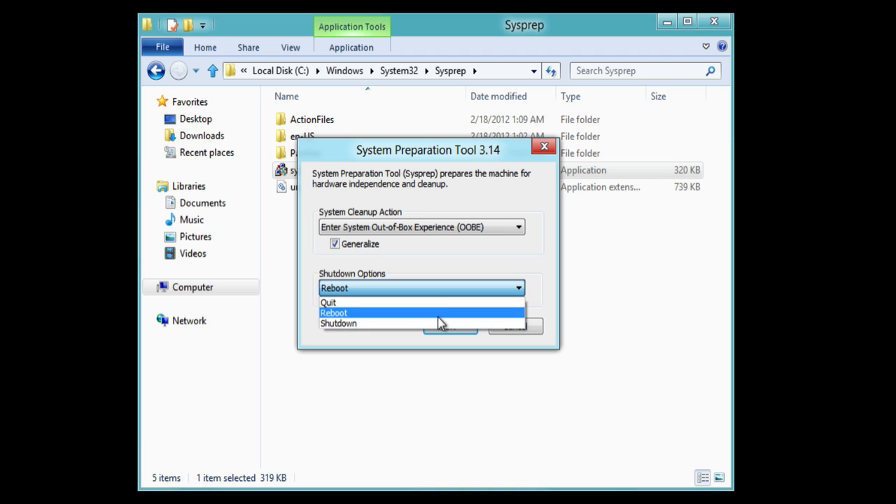
{"action": "left_click", "coordinate": [339, 322]}
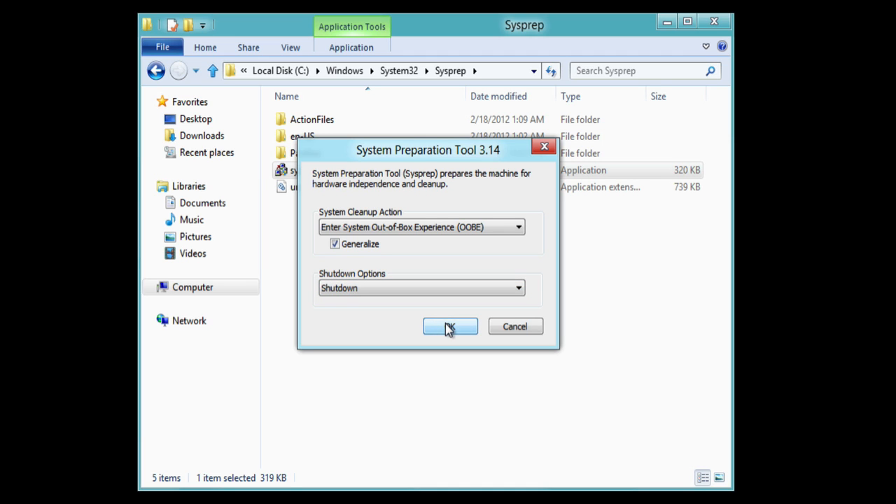
{"action": "left_click", "coordinate": [451, 326]}
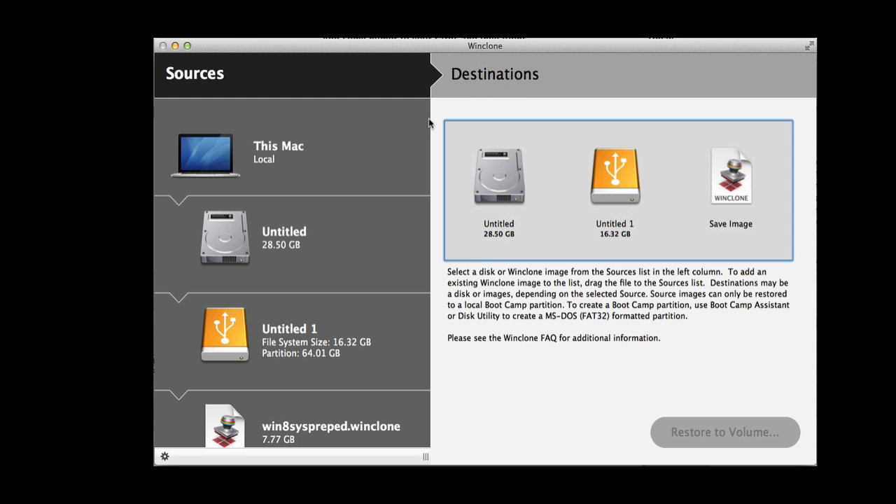
{"action": "mouse_move", "coordinate": [281, 343]}
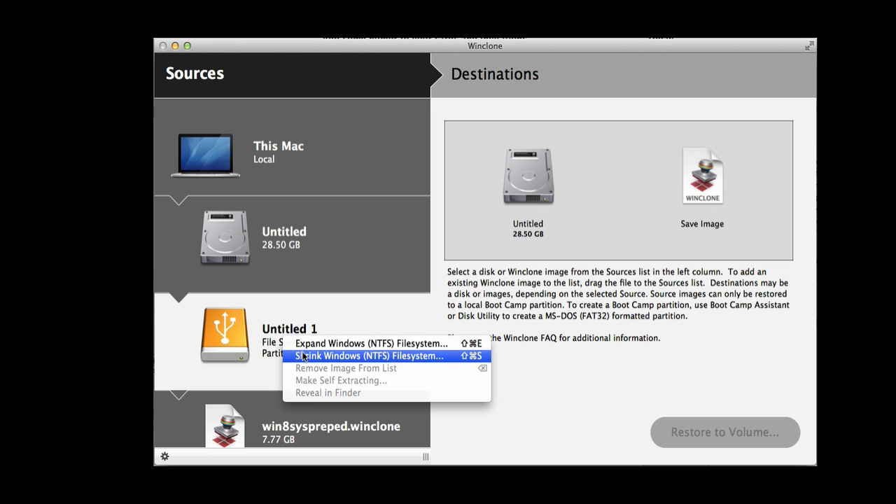
Shrink the NTFS filesystem on Untitled 1, authorizing with the admin password and confirming
{"action": "left_click", "coordinate": [367, 357]}
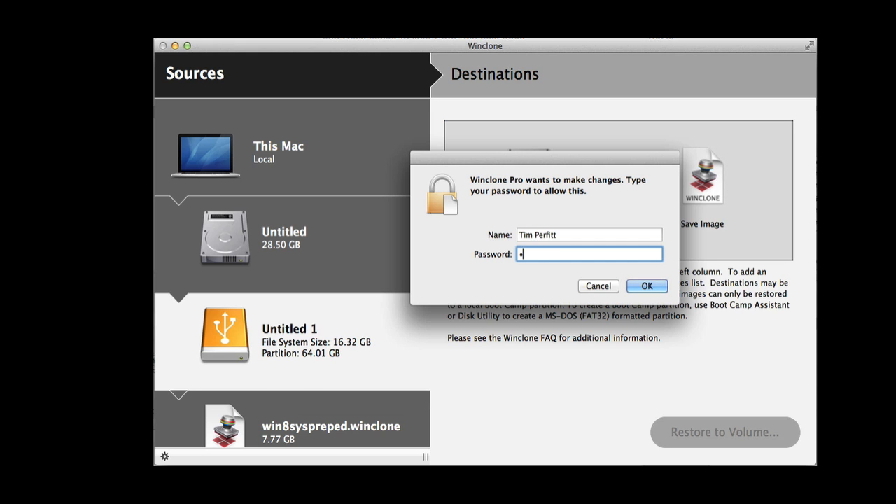
{"action": "left_click", "coordinate": [647, 286]}
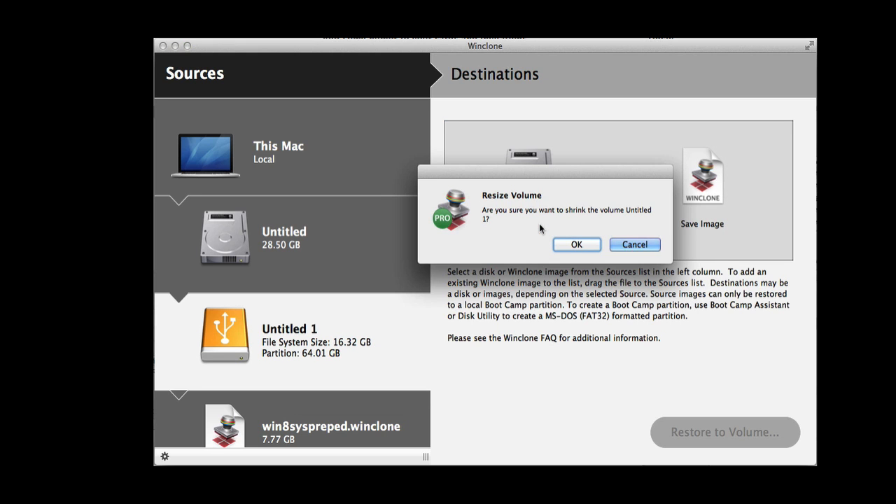
{"action": "left_click", "coordinate": [577, 244]}
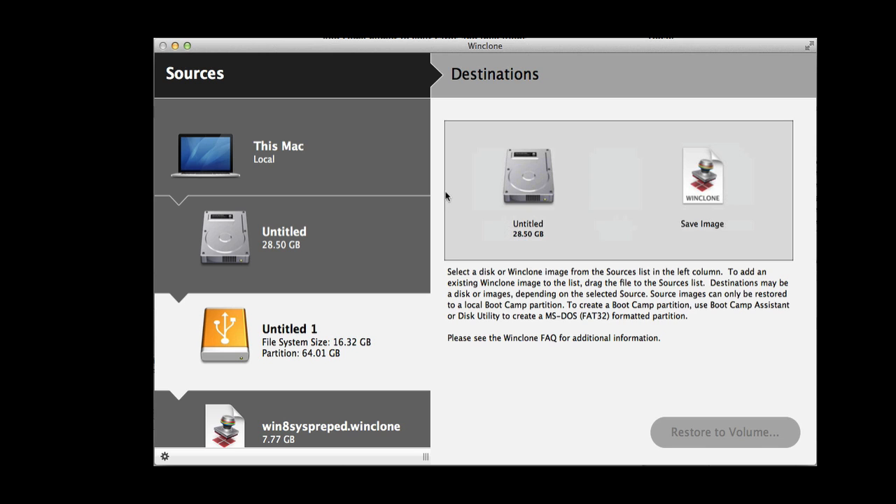
Restore the Untitled 1 image onto the Untitled volume, erasing it, and acknowledge completion
{"action": "left_click", "coordinate": [727, 432]}
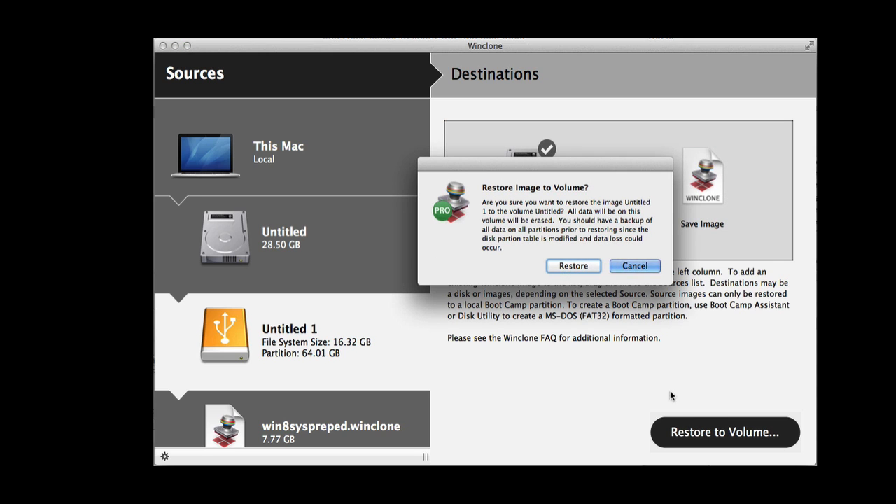
{"action": "left_click", "coordinate": [634, 266]}
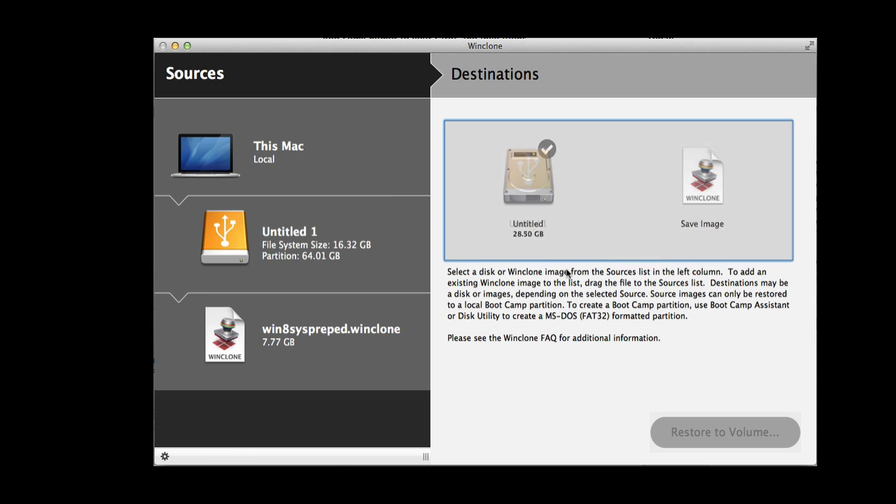
{"action": "left_click", "coordinate": [725, 432]}
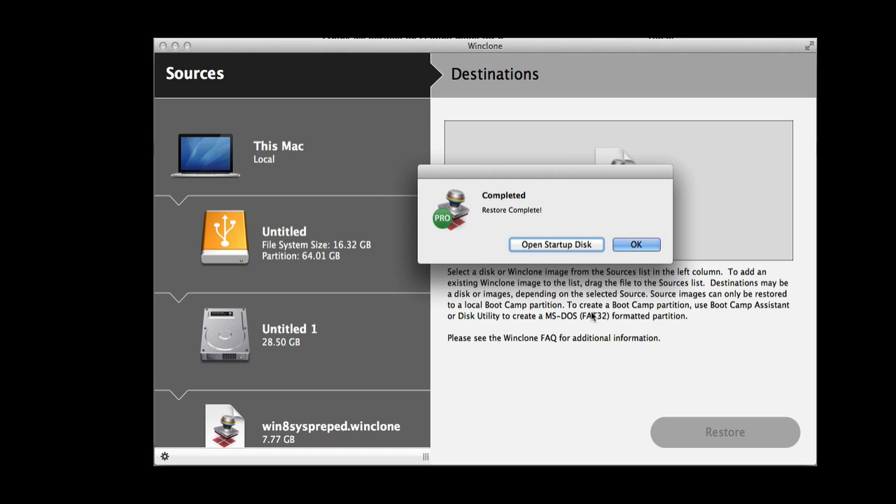
{"action": "left_click", "coordinate": [636, 244]}
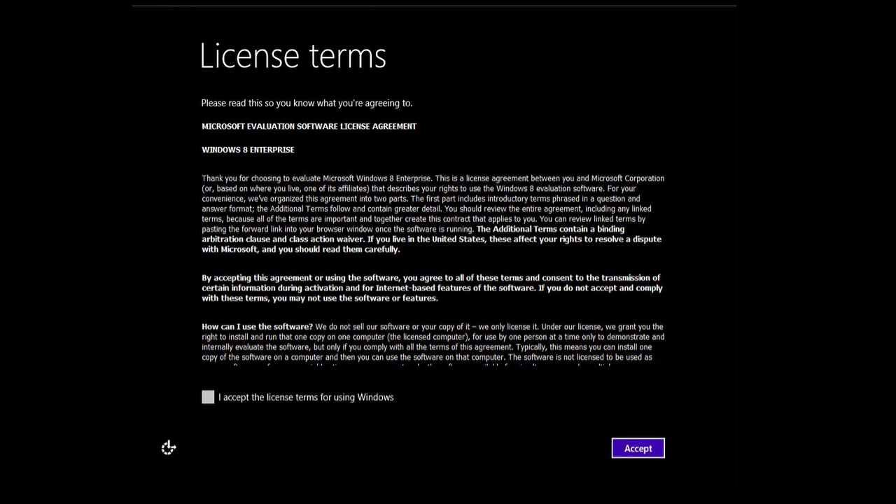
Accept the Windows 8 license terms and continue past the PC name personalization
{"action": "left_click", "coordinate": [639, 449]}
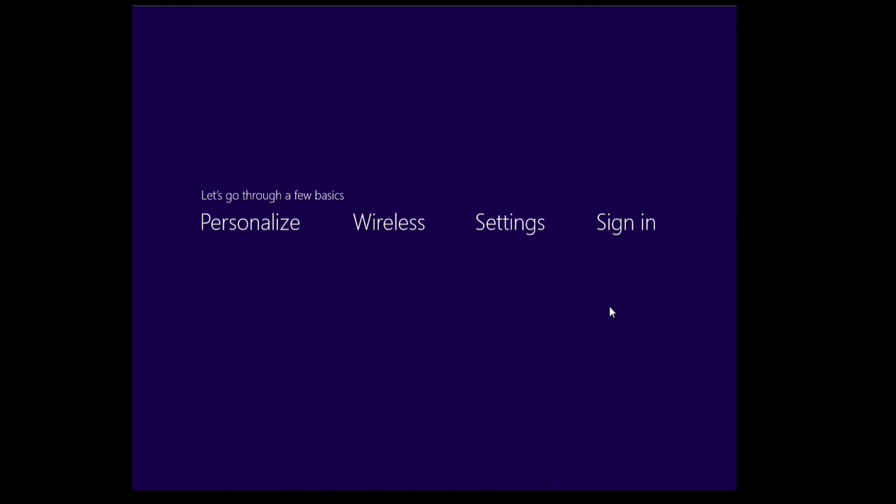
{"action": "left_click", "coordinate": [249, 221]}
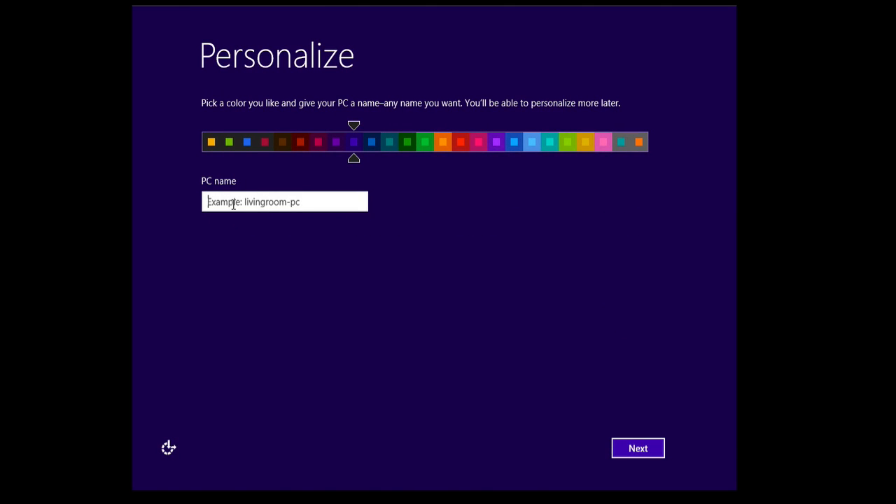
{"action": "left_click", "coordinate": [637, 448]}
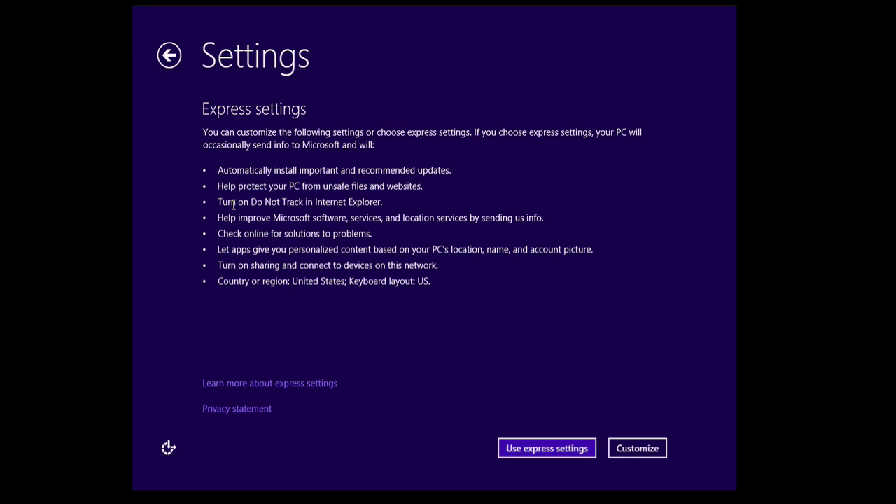
Use express settings and choose a local account without a Microsoft account
{"action": "left_click", "coordinate": [546, 448]}
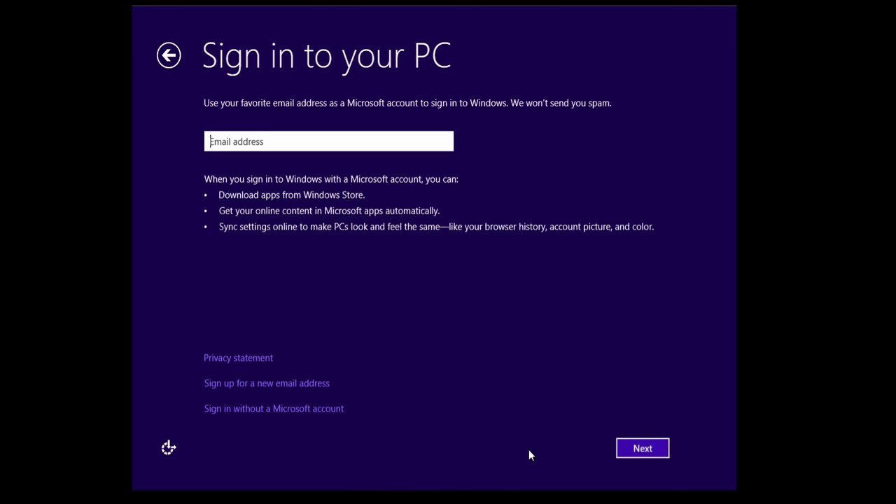
{"action": "left_click", "coordinate": [274, 408]}
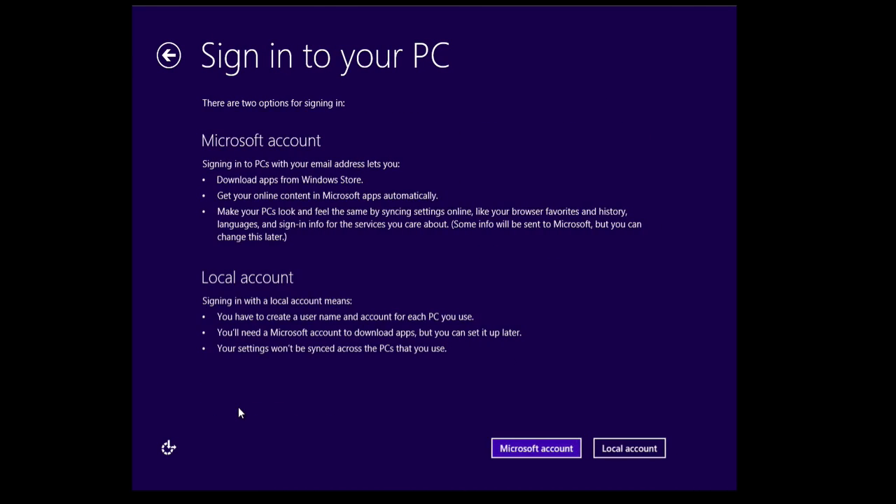
{"action": "left_click", "coordinate": [628, 448]}
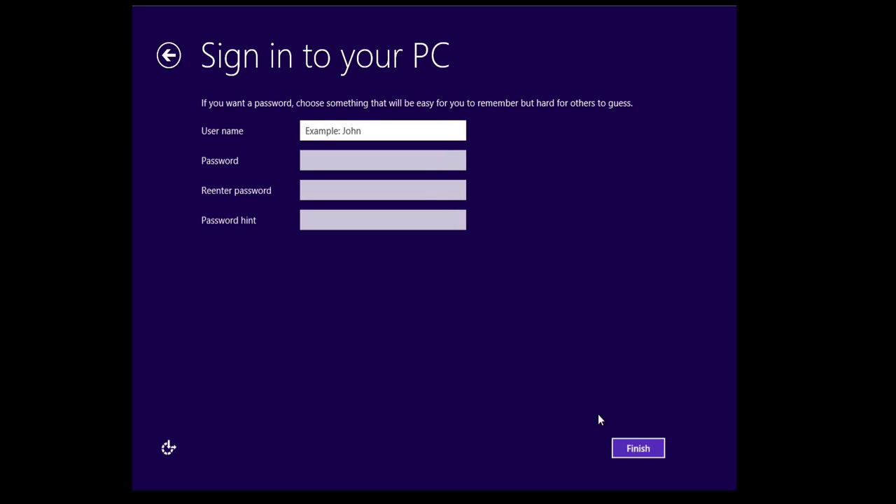
Create local account 'TestUser' with a password and finish Windows 8 Setup
{"action": "type", "text": "t"}
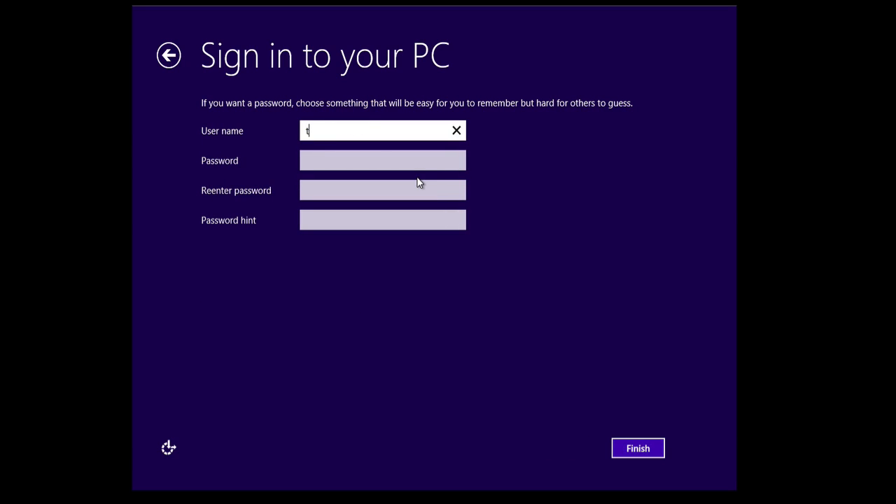
{"action": "type", "text": "estUser"}
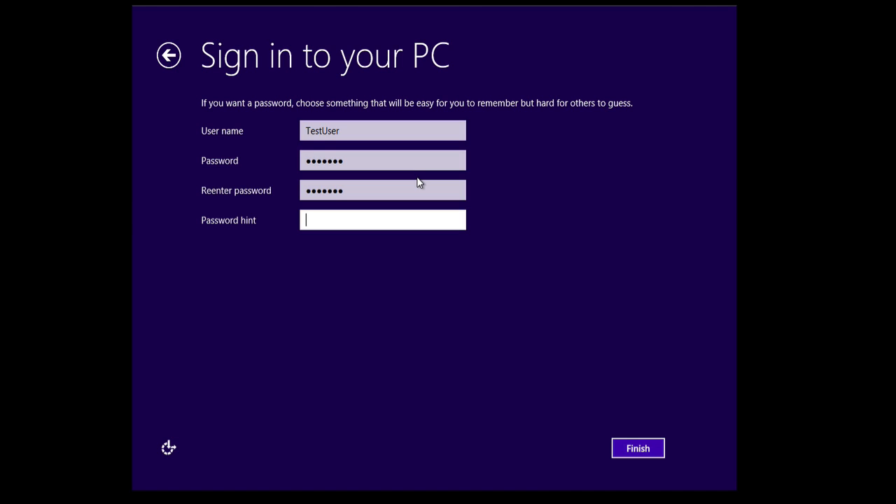
{"action": "left_click", "coordinate": [639, 448]}
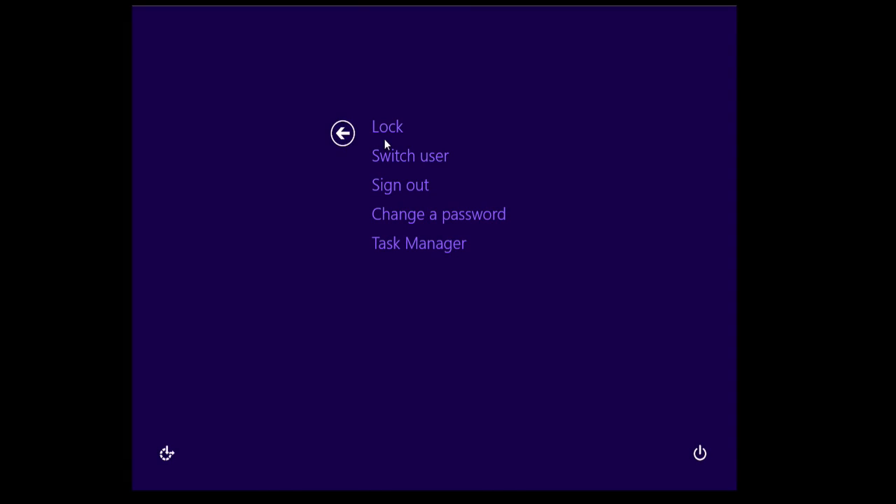
Switch user to the original account t and reach its Start screen
{"action": "left_click", "coordinate": [409, 156]}
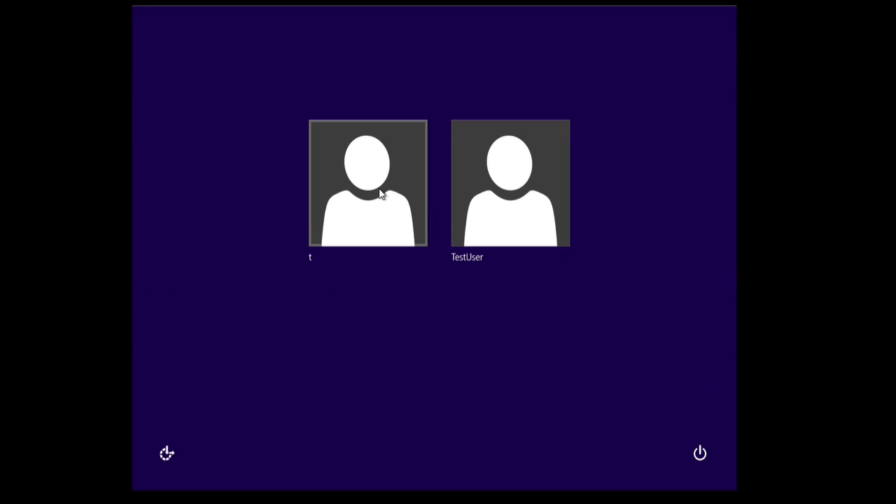
{"action": "left_click", "coordinate": [367, 185]}
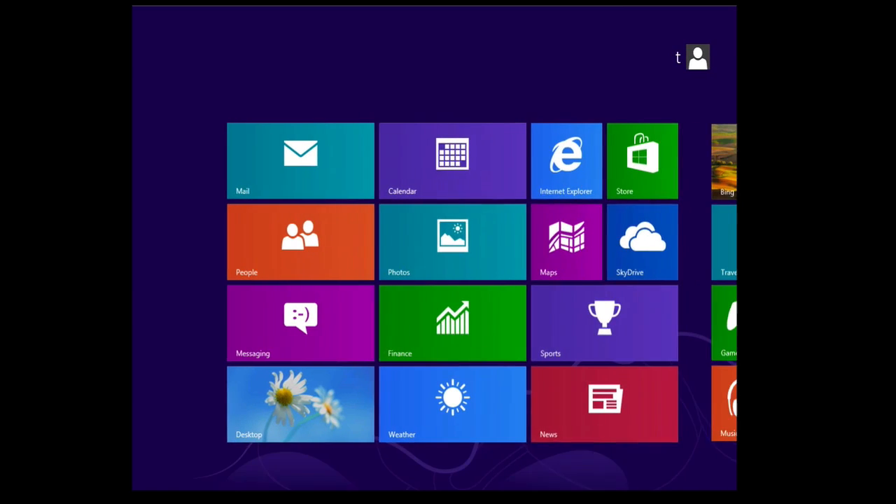
{"action": "scroll", "scroll_direction": "left", "scroll_amount": 3}
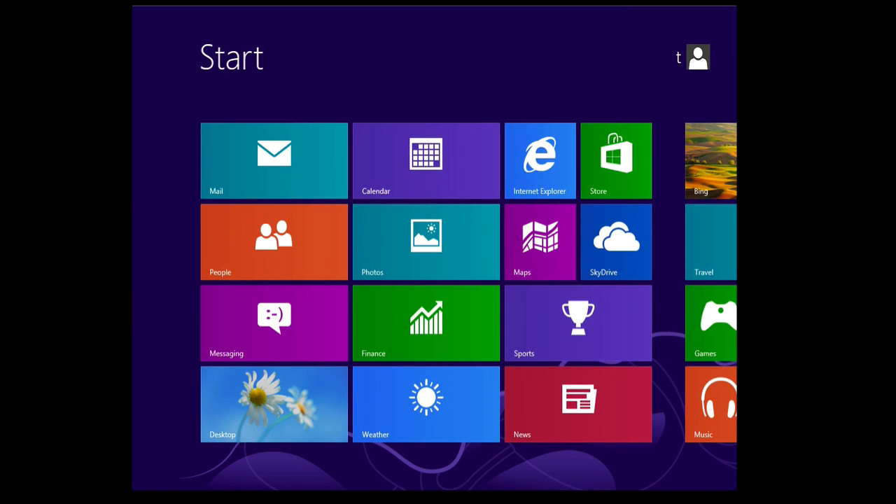